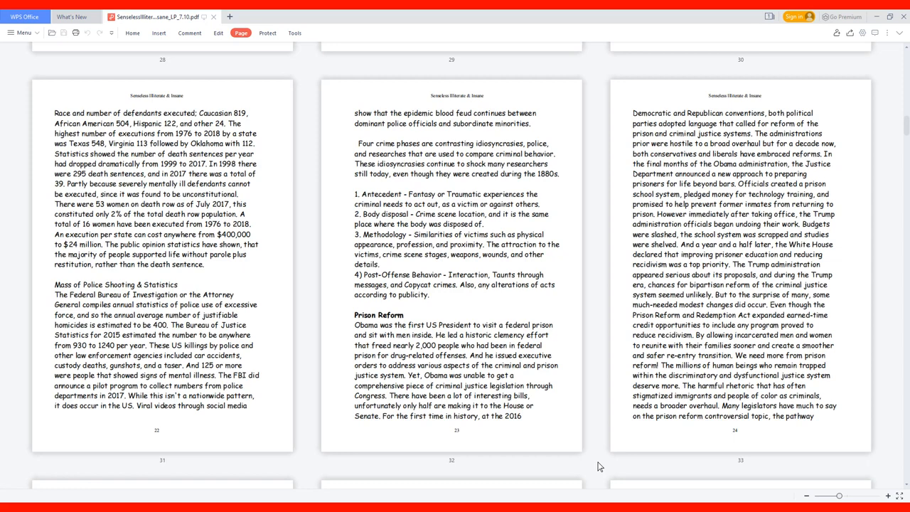
scroll(down, 3)
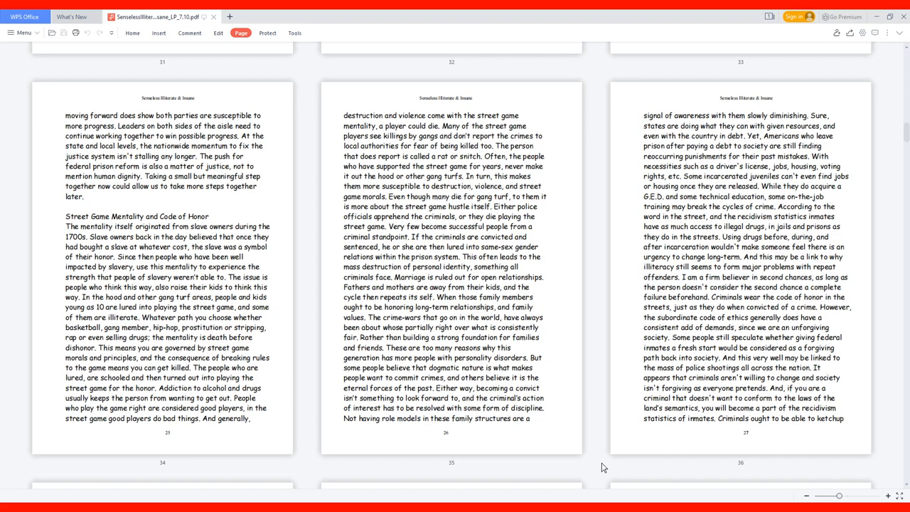
scroll(down, 3)
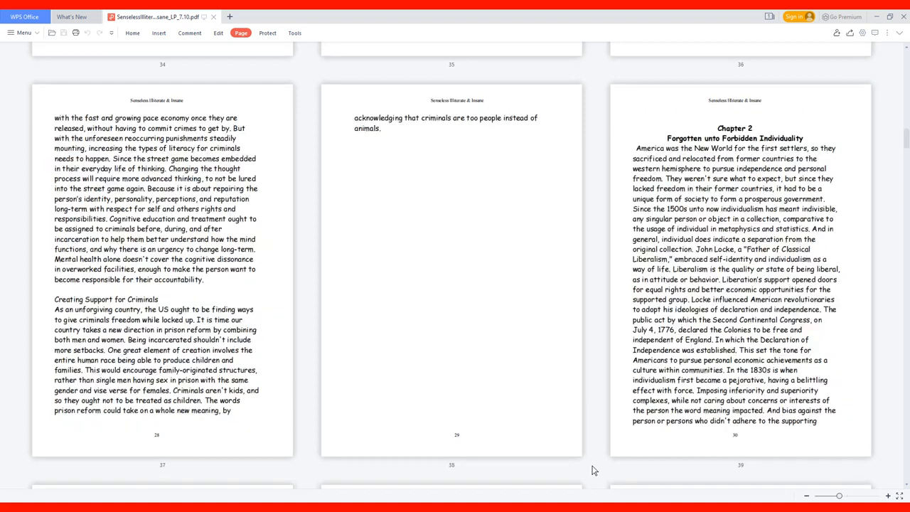